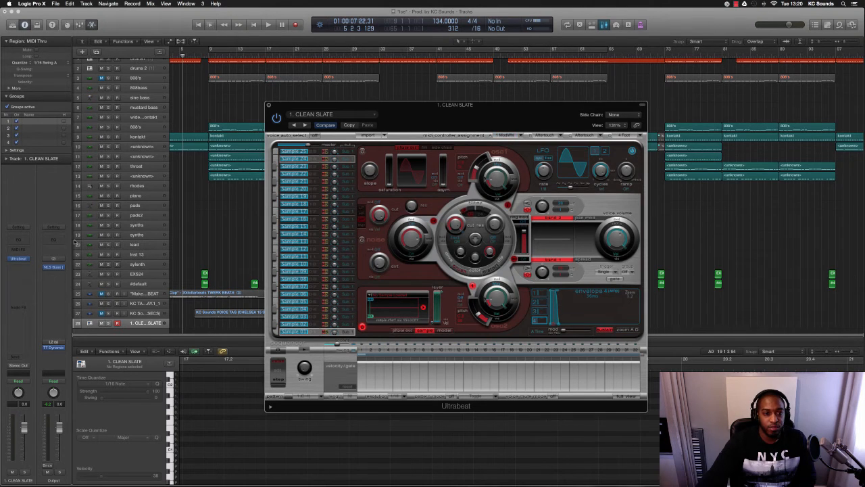
Step: Bring the drum kit's snare sample folder up in Finder beside the Ultrabeat kit
{"action": "left_click", "coordinate": [294, 152]}
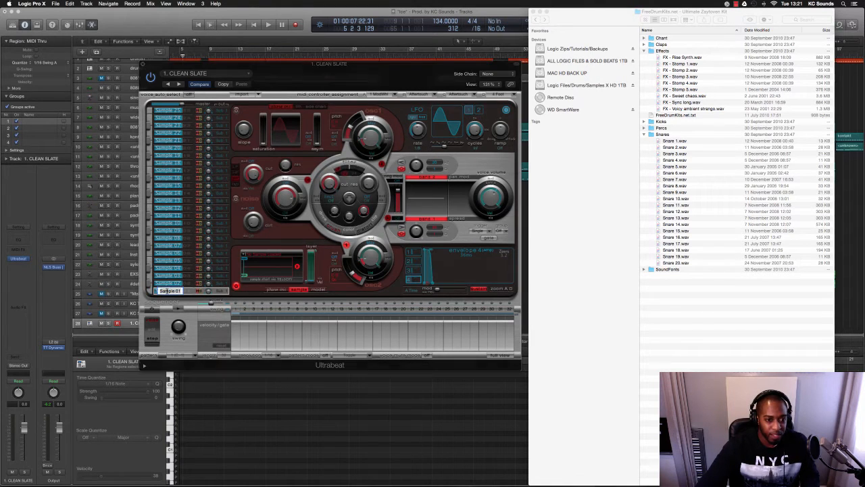
{"action": "type", "text": "Kick"}
{"action": "left_click", "coordinate": [174, 283]}
{"action": "type", "text": "Snare"}
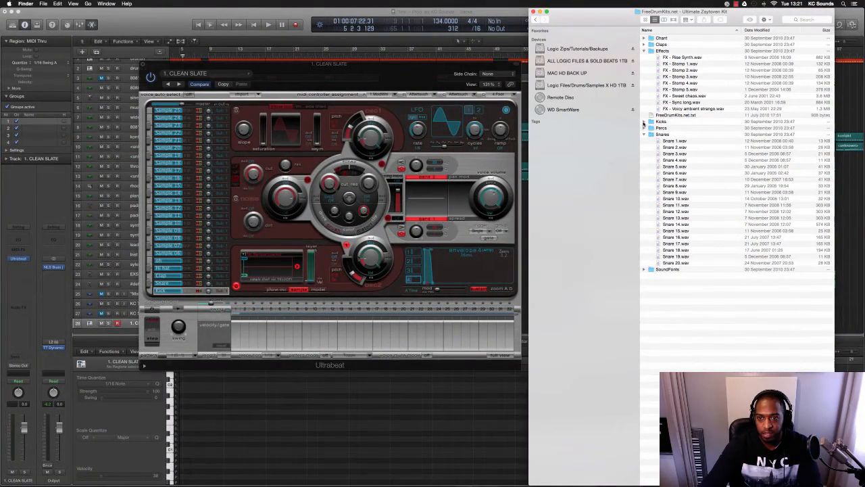
Step: Expand the Kicks folder and audition two kick samples from it
{"action": "left_click", "coordinate": [652, 127]}
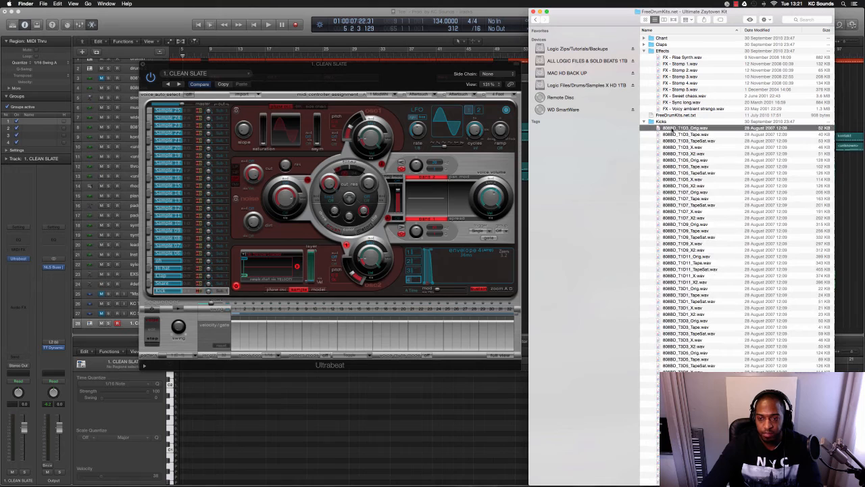
{"action": "left_click", "coordinate": [686, 127]}
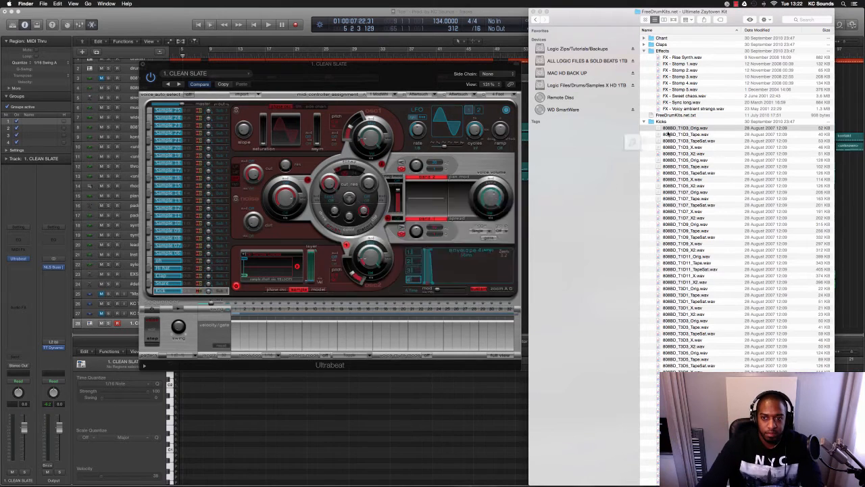
{"action": "left_click", "coordinate": [686, 127]}
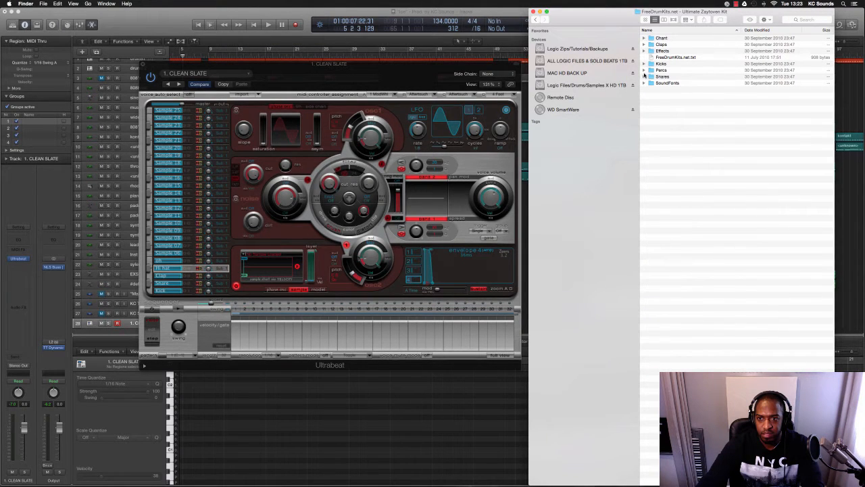
Step: Bring the Logic Pro X project with the Ultrabeat kit back to the front
{"action": "left_click", "coordinate": [663, 71]}
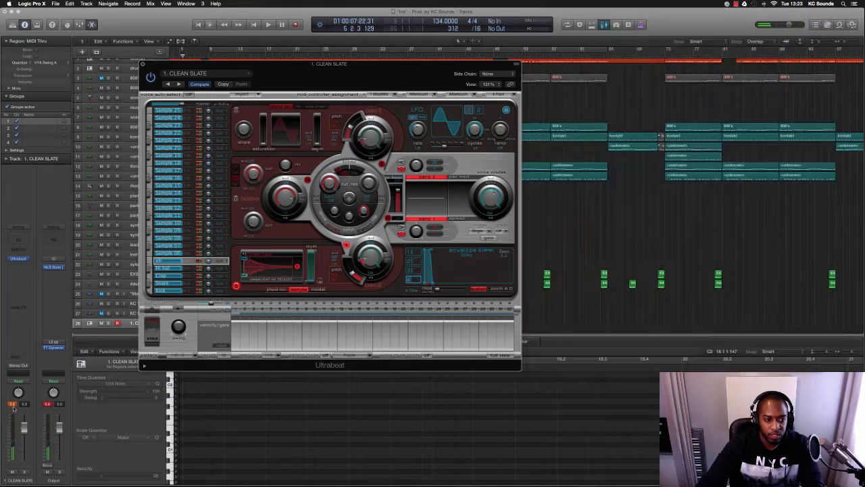
Step: Show the channel's Audio FX plug-in list and expand one effect category
{"action": "left_click", "coordinate": [169, 262]}
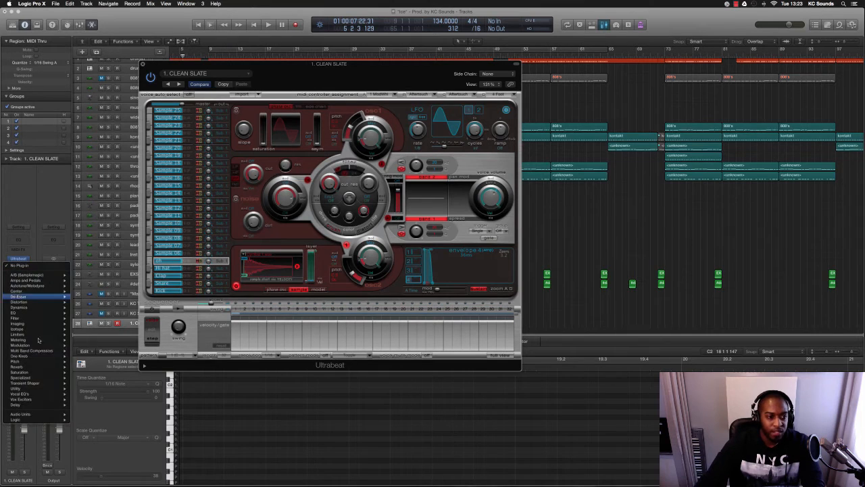
{"action": "left_click", "coordinate": [20, 339]}
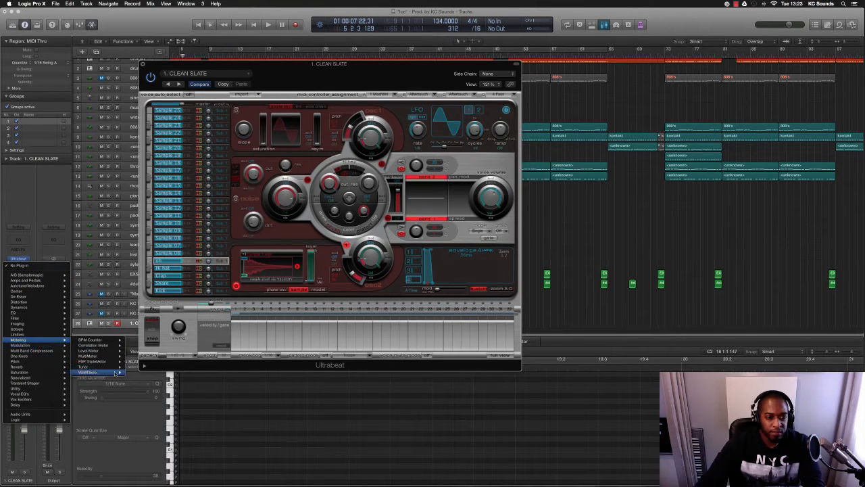